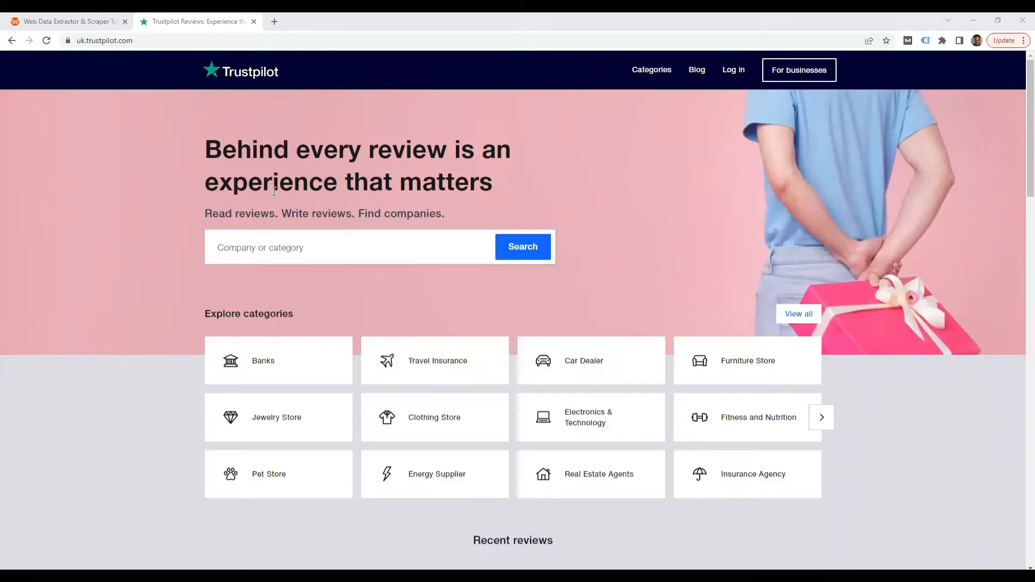
mouse_move(267, 192)
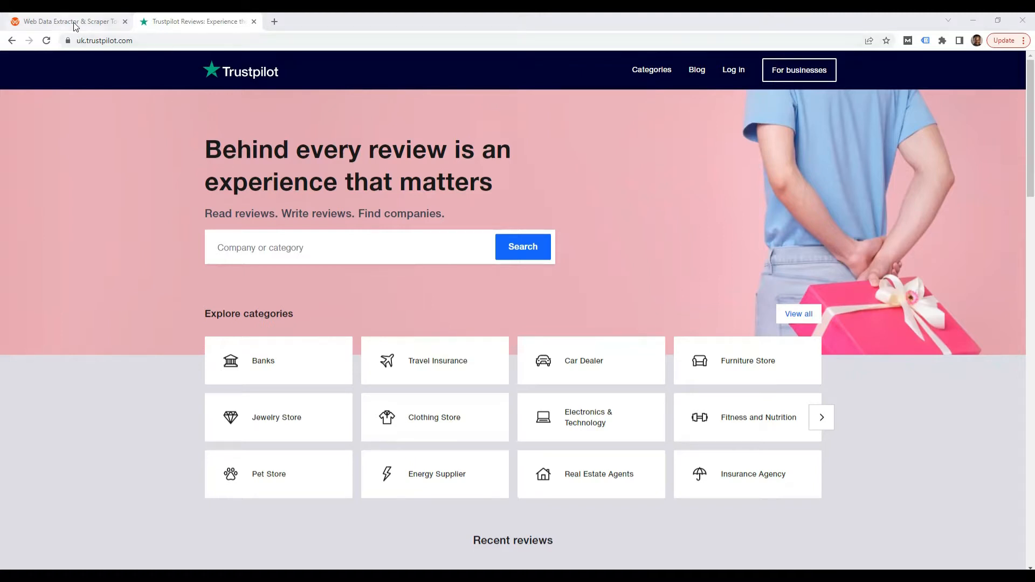
- Switch from the Trustpilot homepage to the WebAutomation.io account dashboard
click(64, 22)
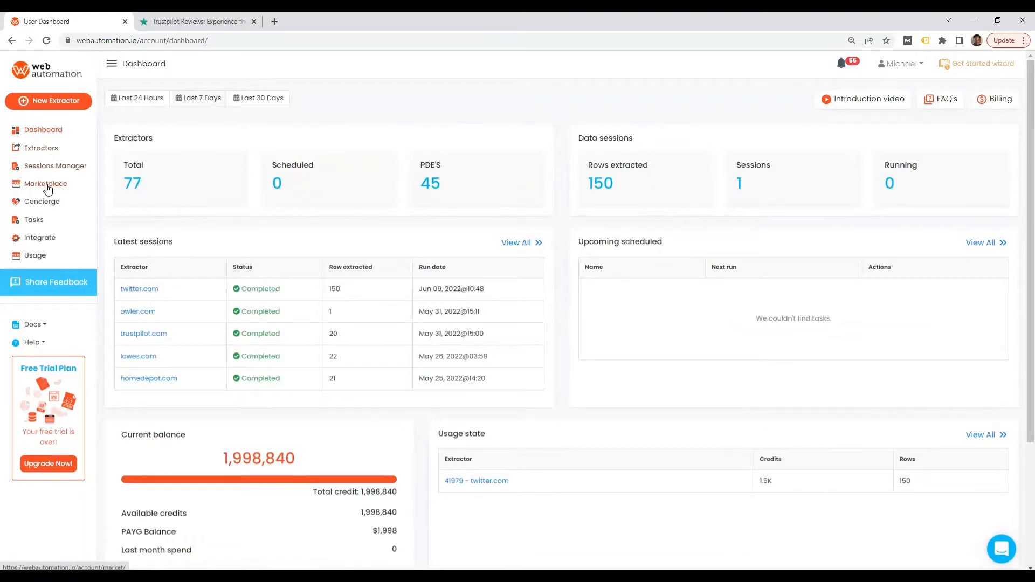
- Search the Marketplace for 'trustpilot' and open the Trustpilot Reviews Web Scraper
click(45, 183)
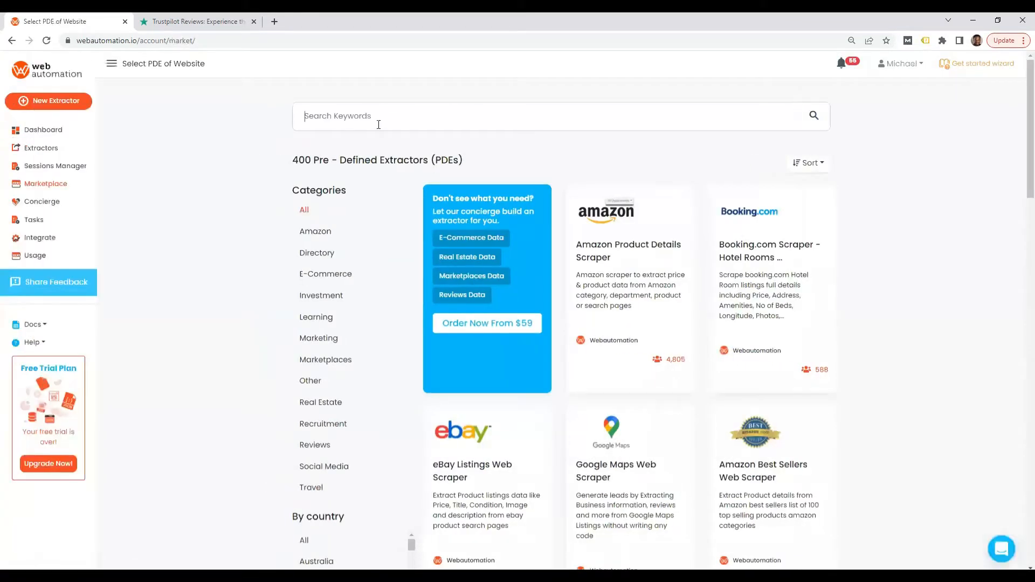
text(trus)
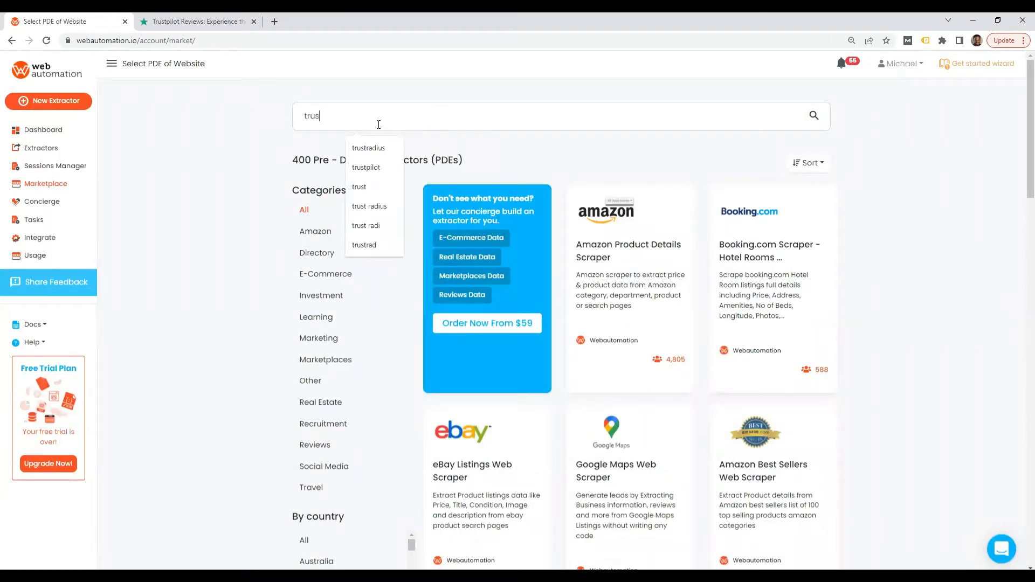
mouse_move(404, 174)
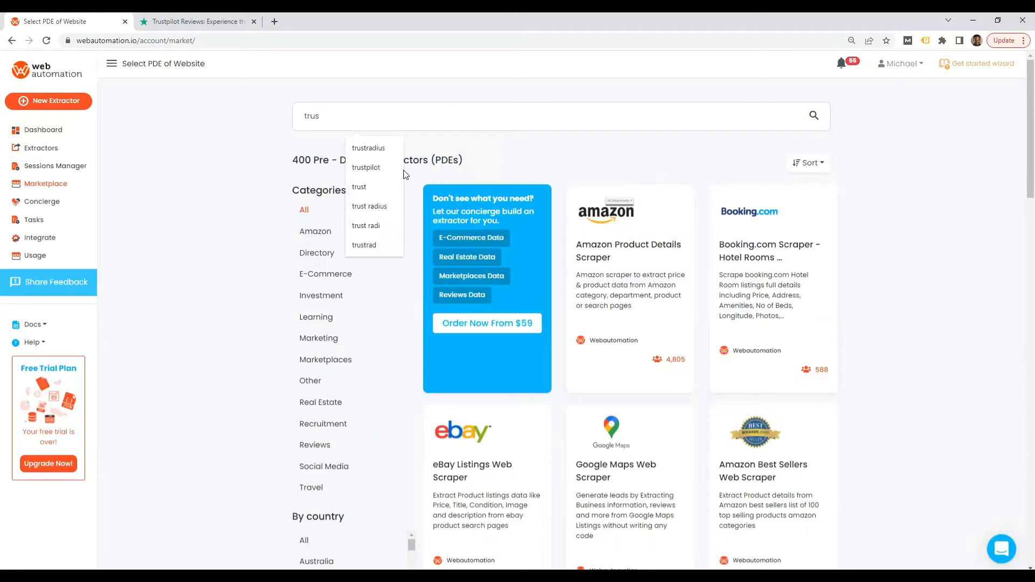
click(366, 167)
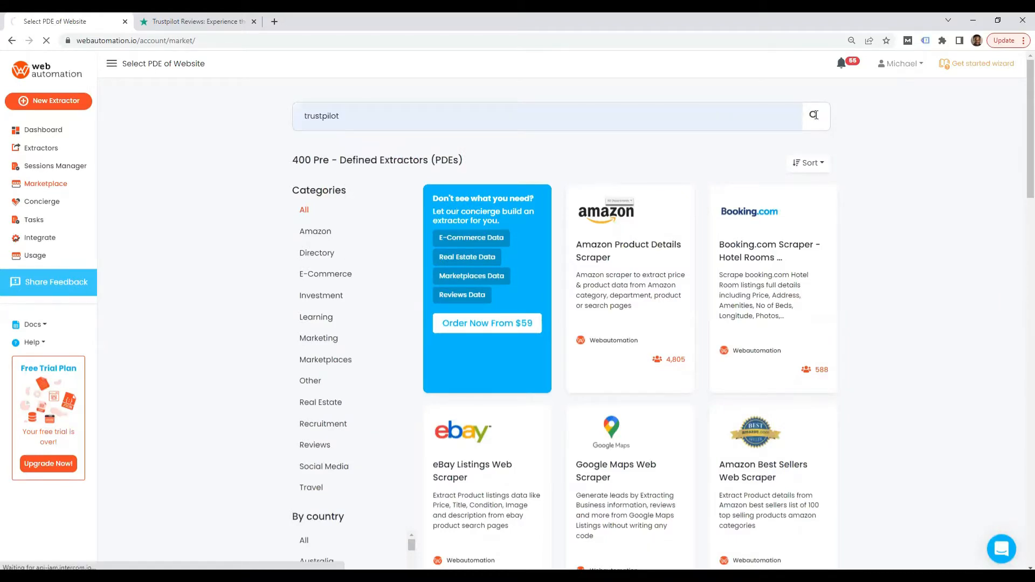
click(814, 115)
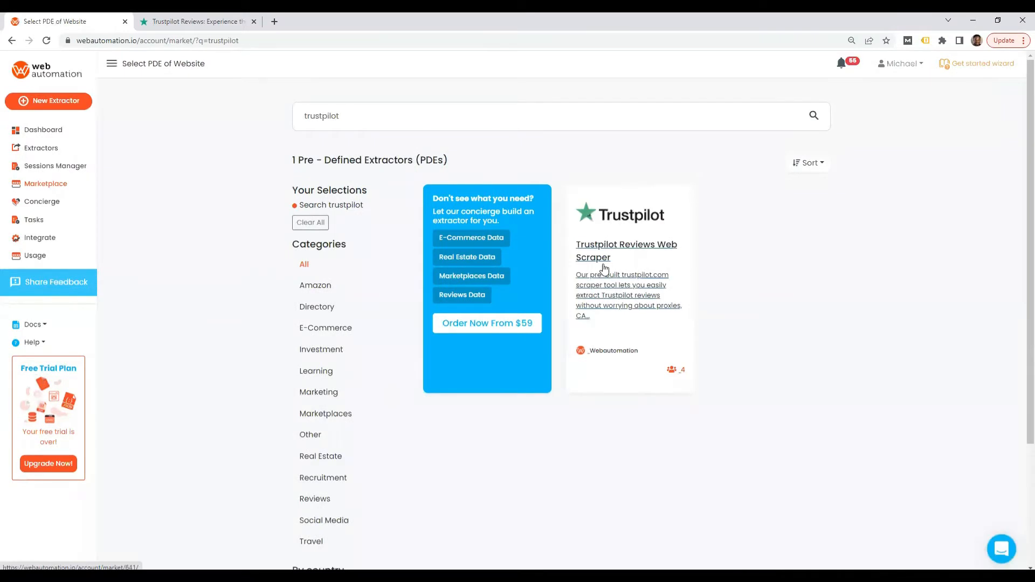
click(601, 250)
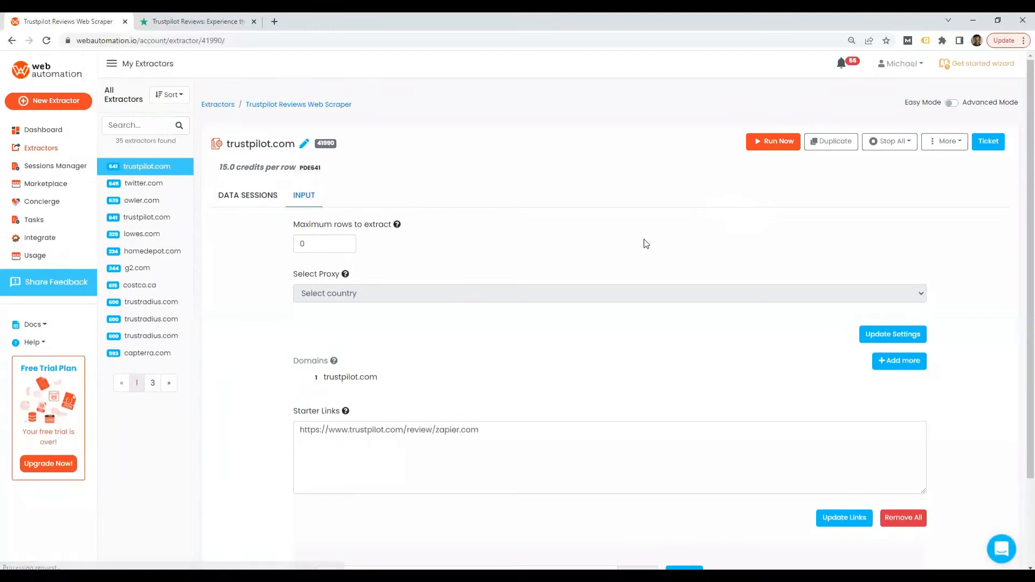
mouse_move(517, 258)
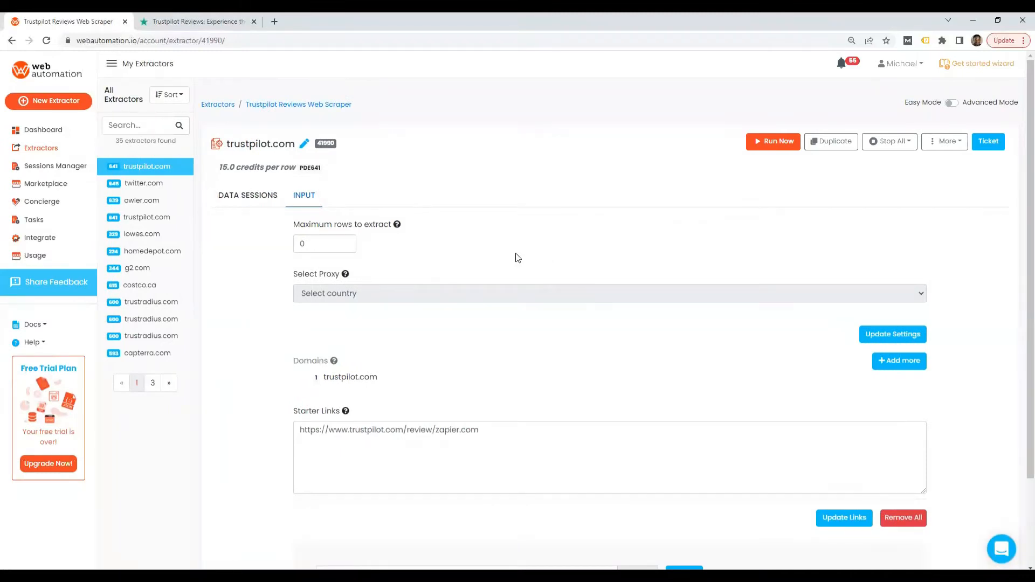
mouse_move(442, 252)
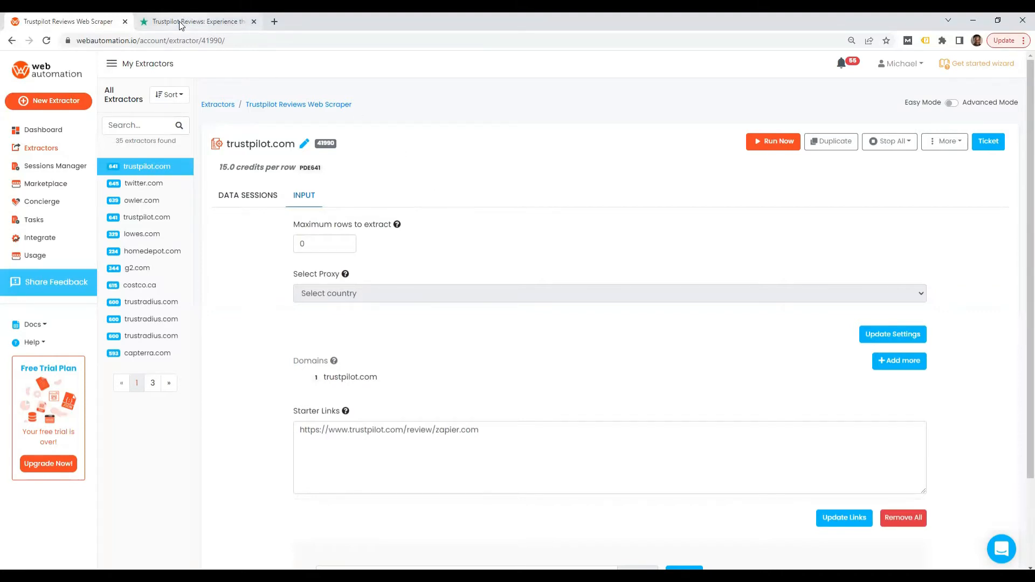
- Search Trustpilot for 'zapier' and open Zapier's review page
click(185, 20)
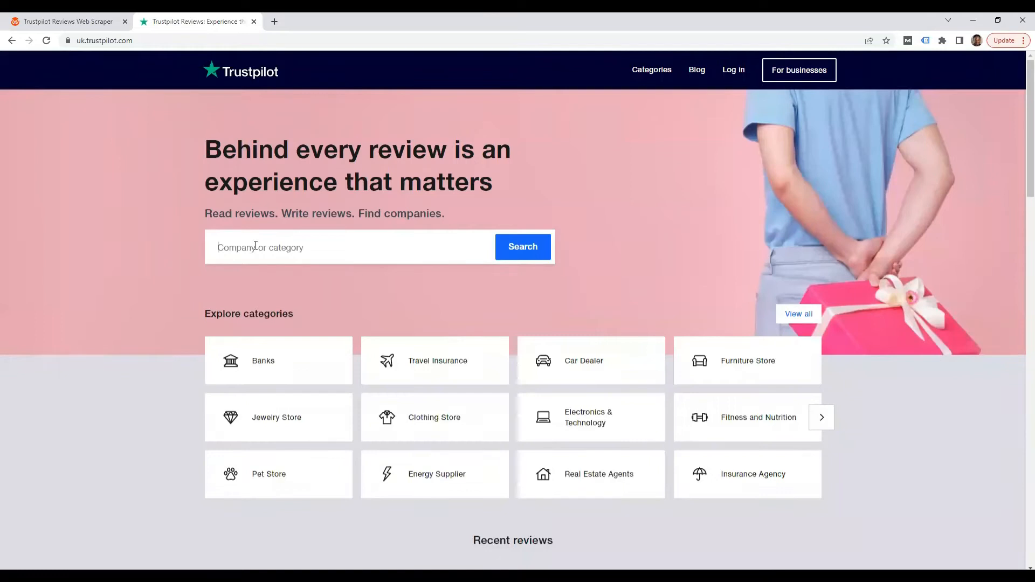
text(z)
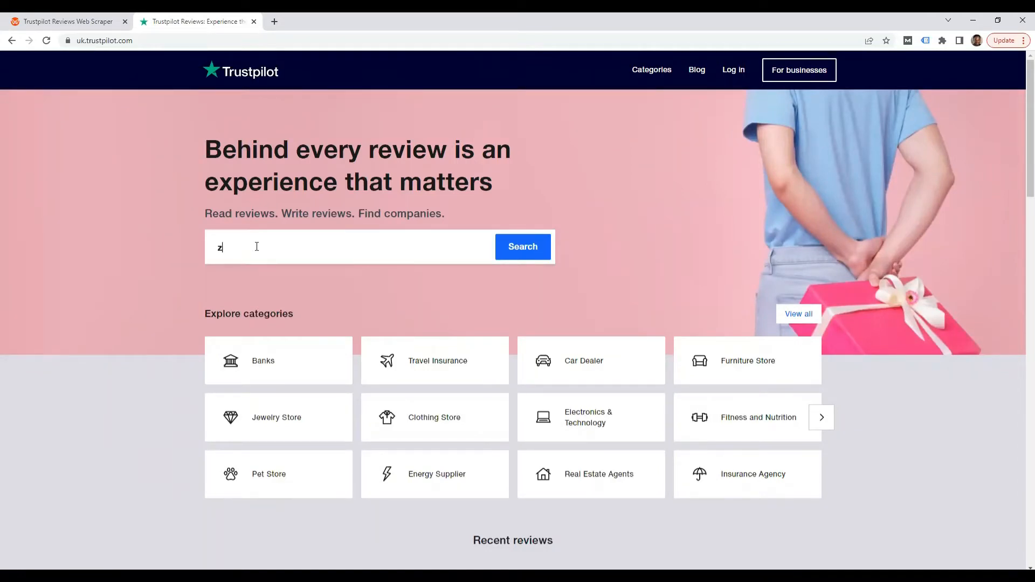
text(apier)
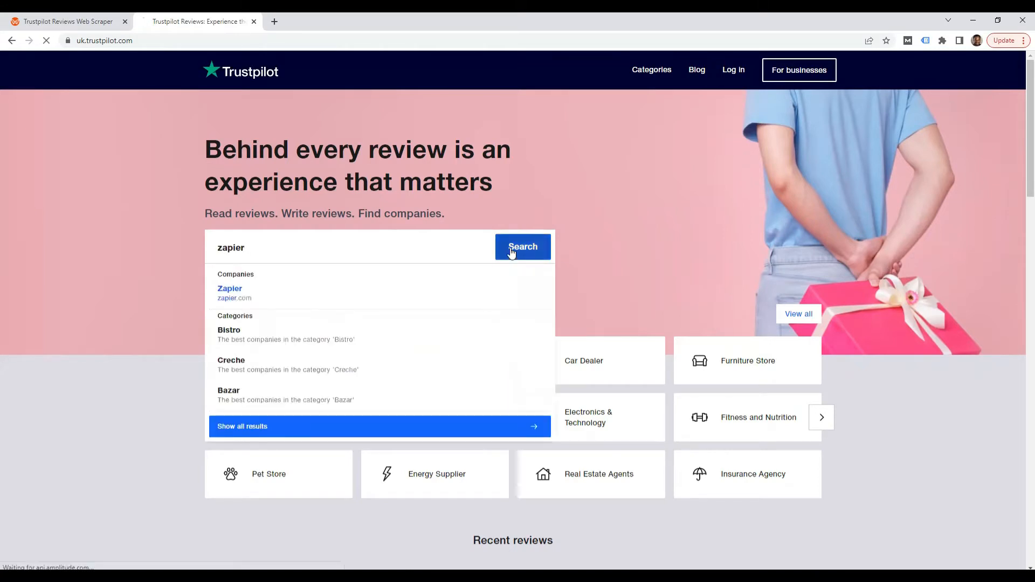
click(523, 247)
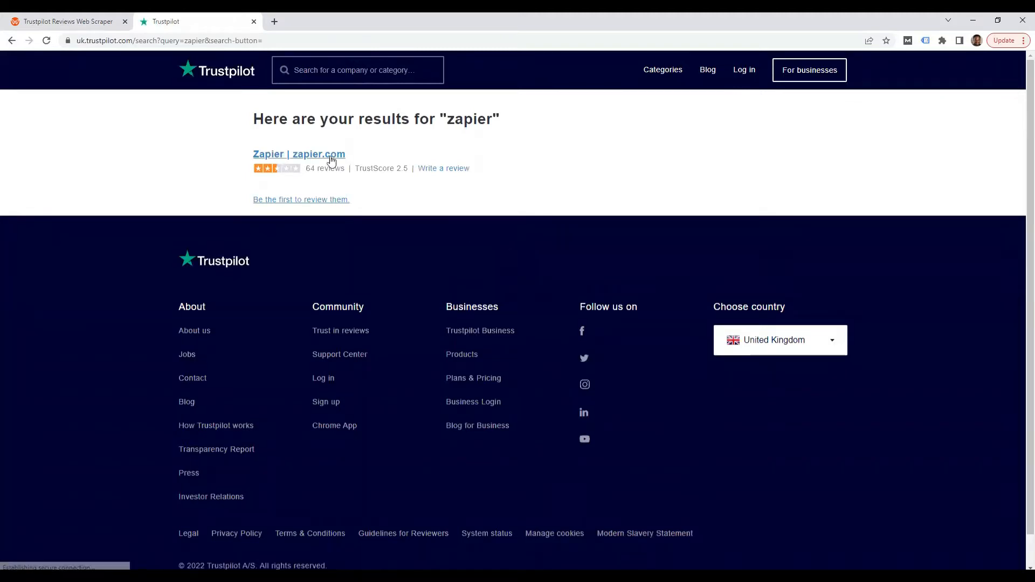
click(300, 154)
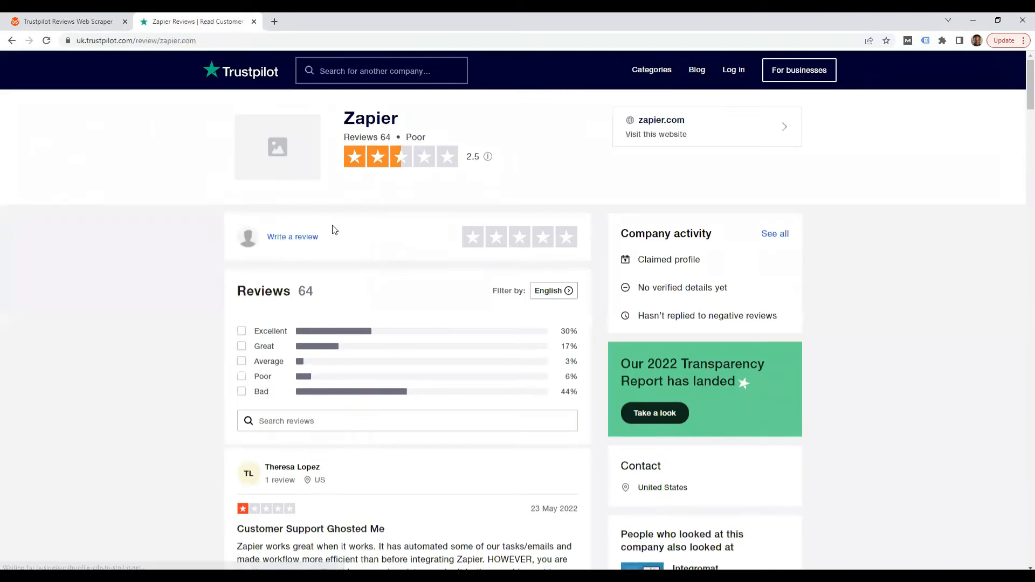
mouse_move(153, 121)
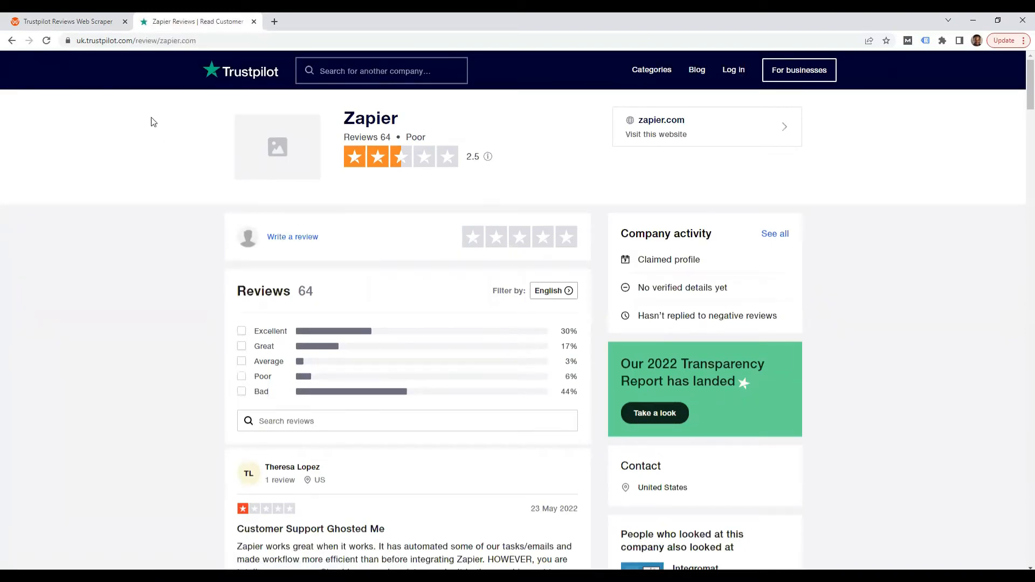
- Copy the review page's URL and bring it back to the scraper's input settings
click(138, 41)
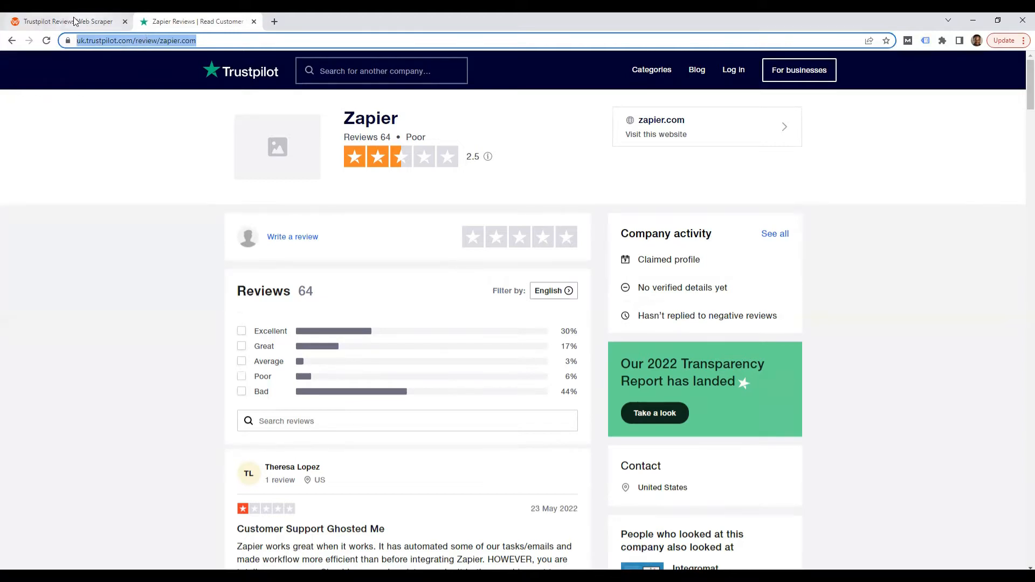
click(65, 21)
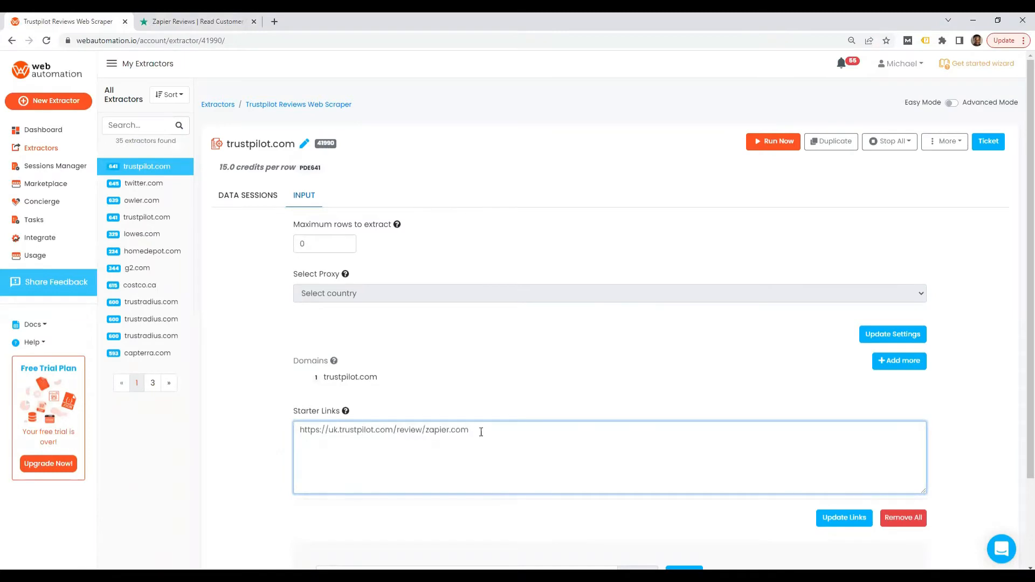
- Add the Zapier review URL as a starter link, confirm it, and run the extractor now
click(843, 517)
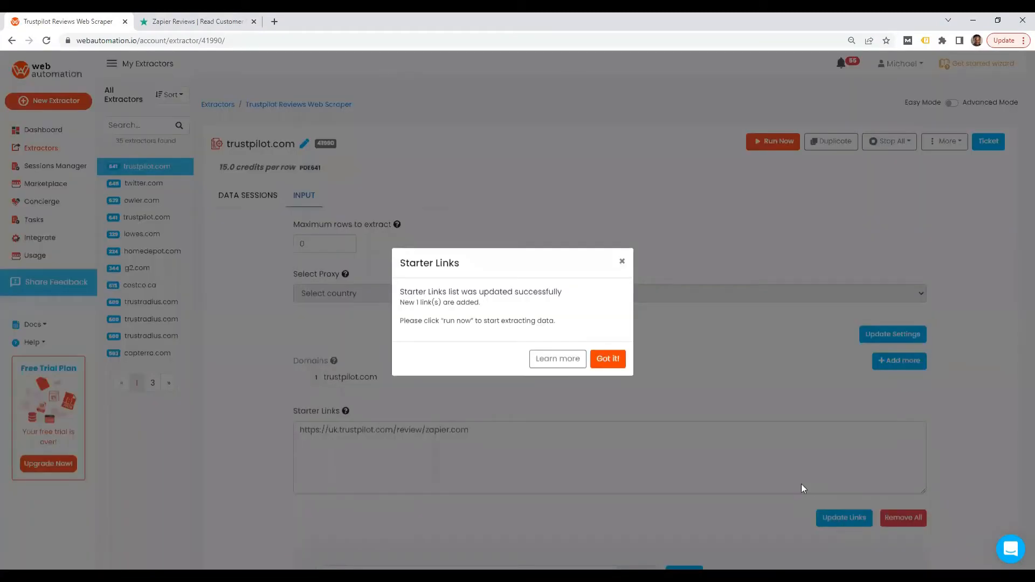
click(608, 358)
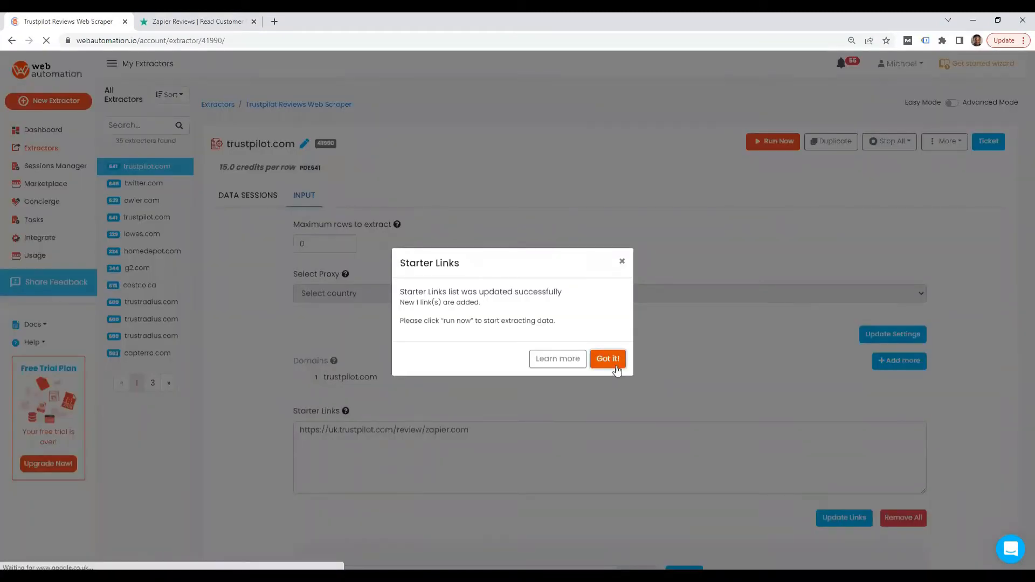
click(608, 359)
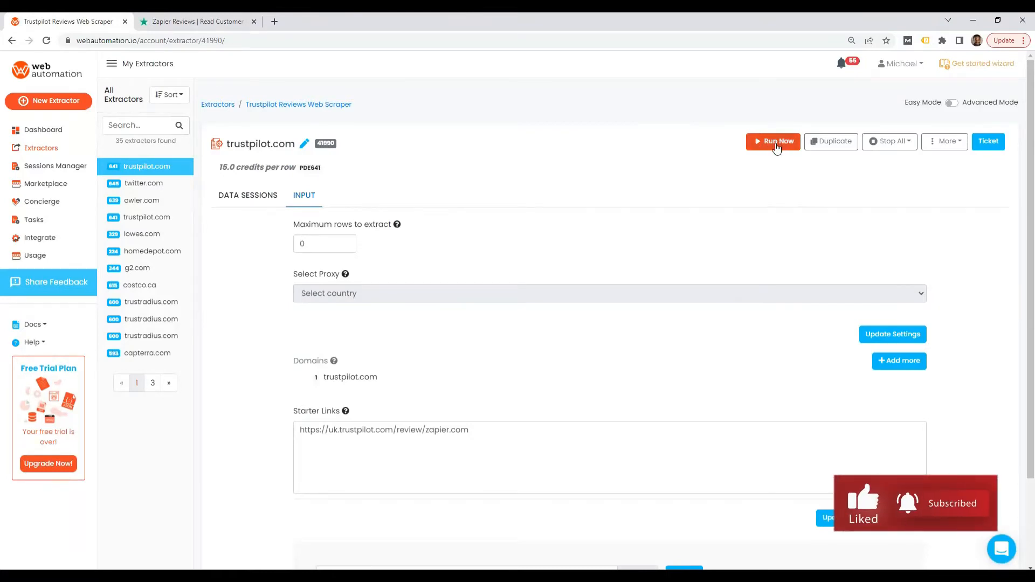
click(772, 141)
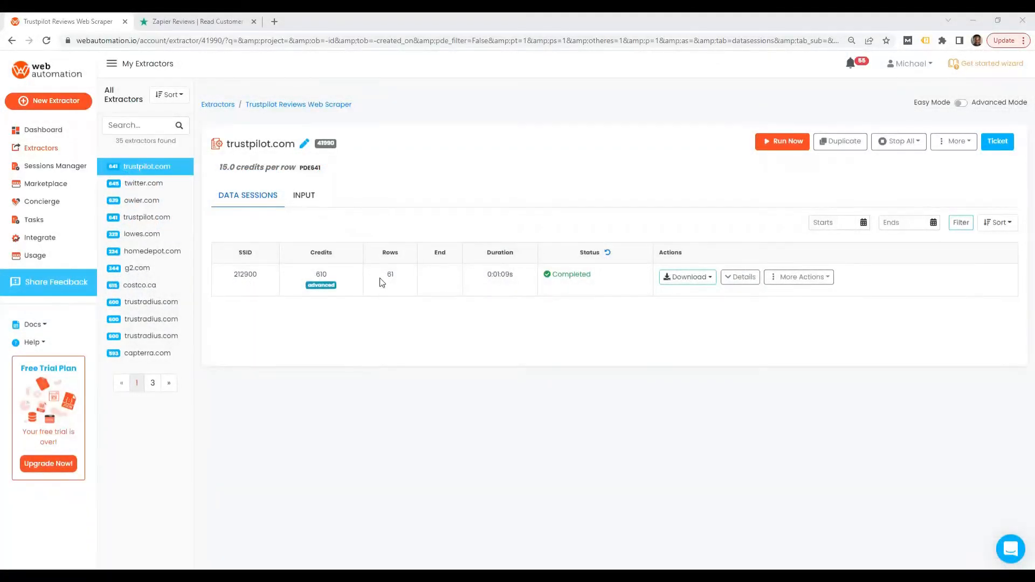
mouse_move(723, 250)
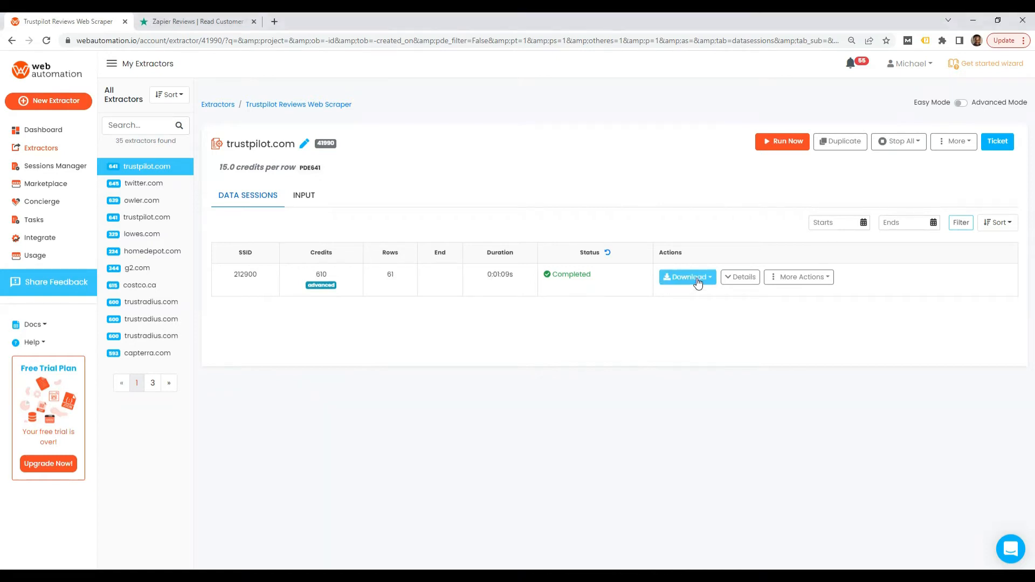
- Download the 61-row data session as an xlsx file and save it
click(686, 277)
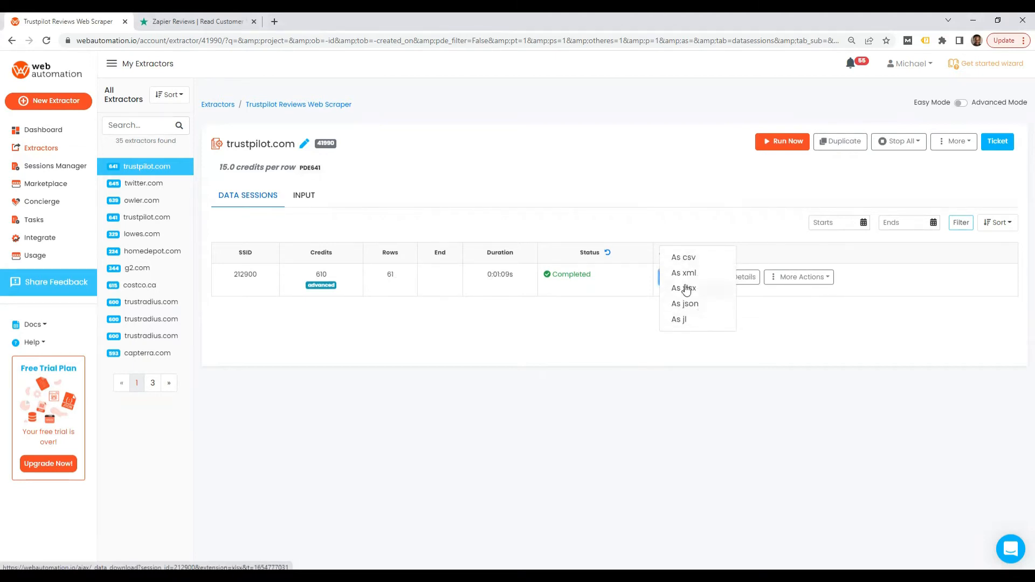
click(684, 289)
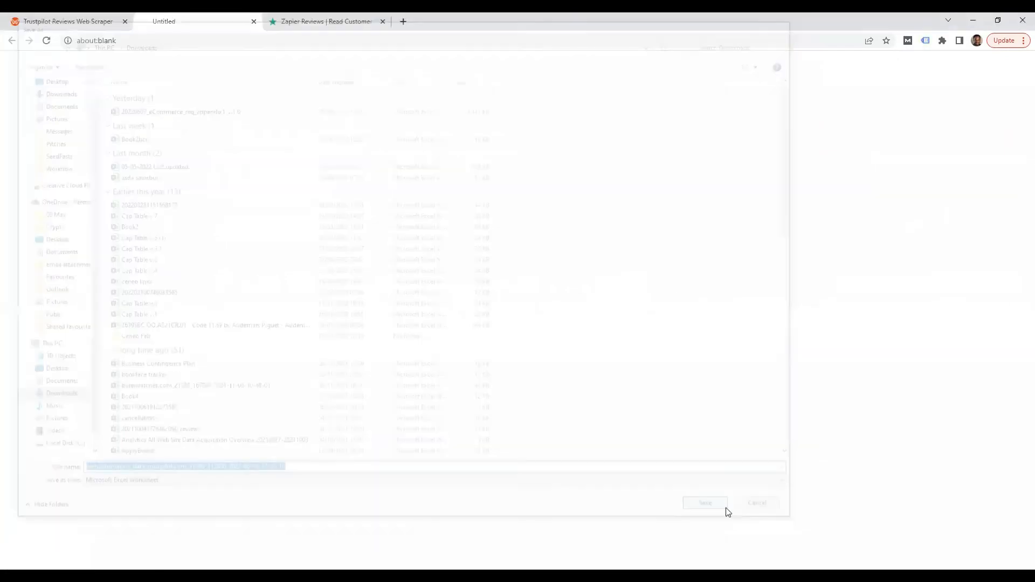
click(705, 503)
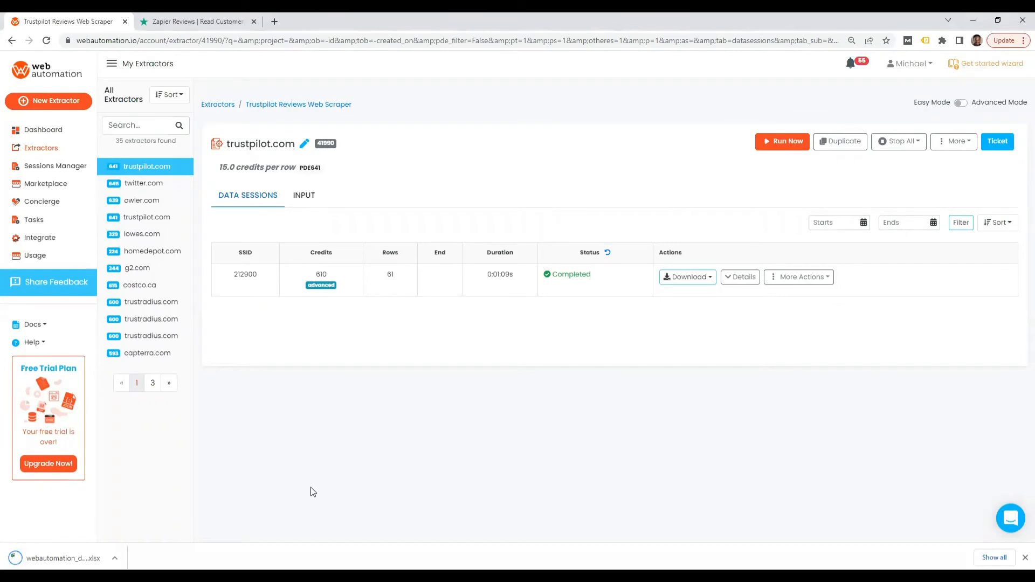
mouse_move(175, 549)
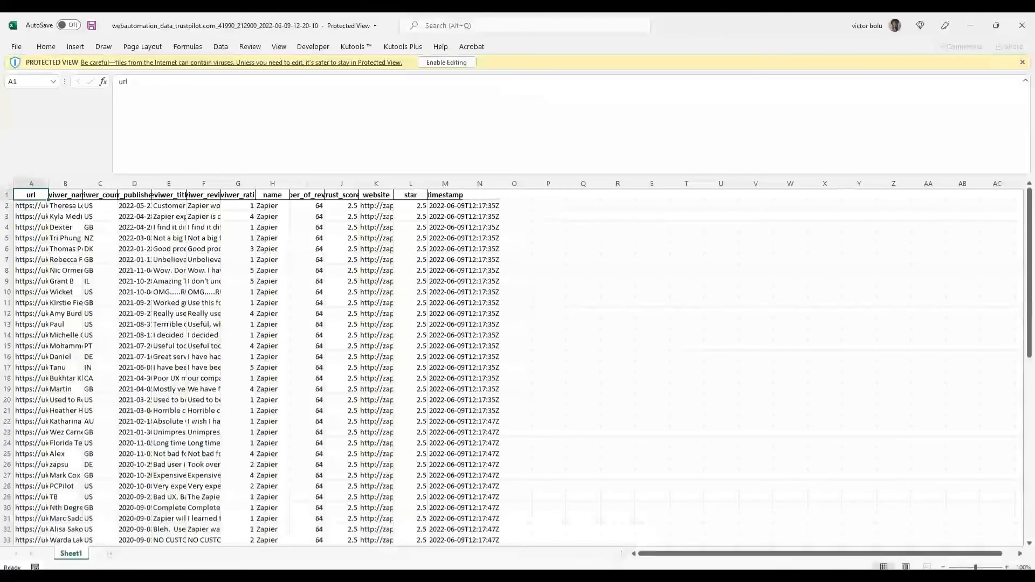
- Enable editing of the reviews spreadsheet and read several reviews' full text in the formula bar
click(446, 62)
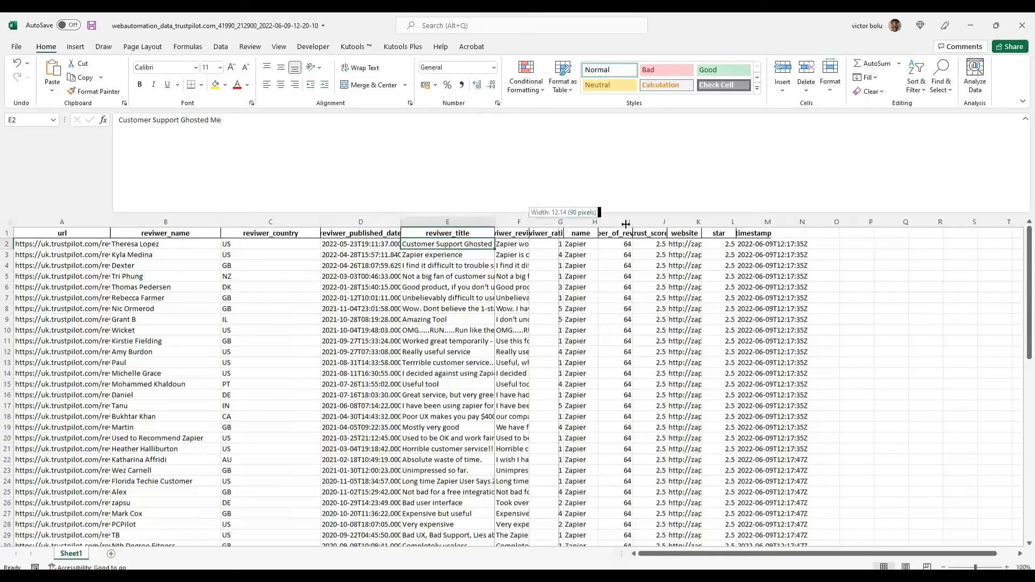
click(560, 243)
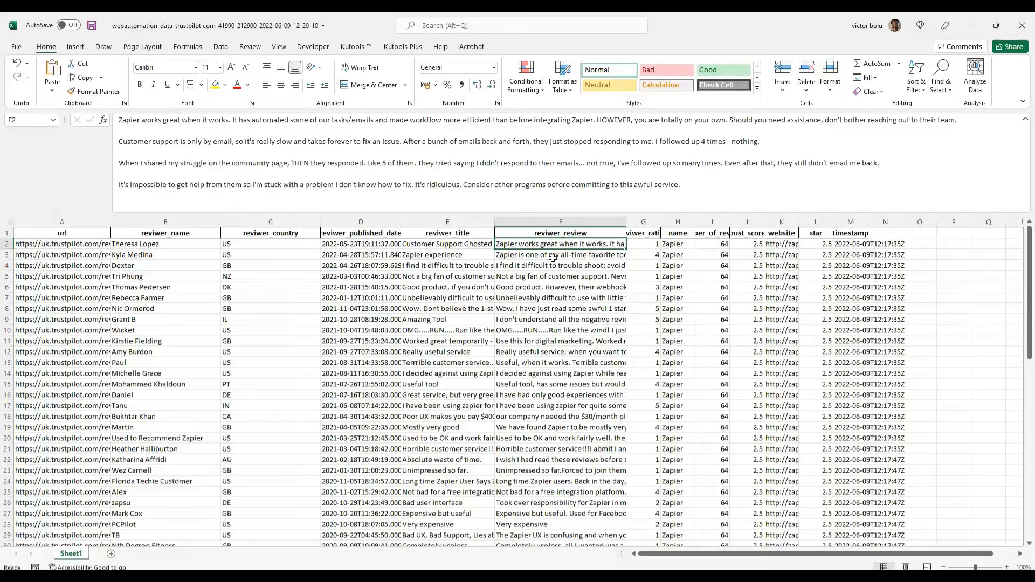
click(561, 308)
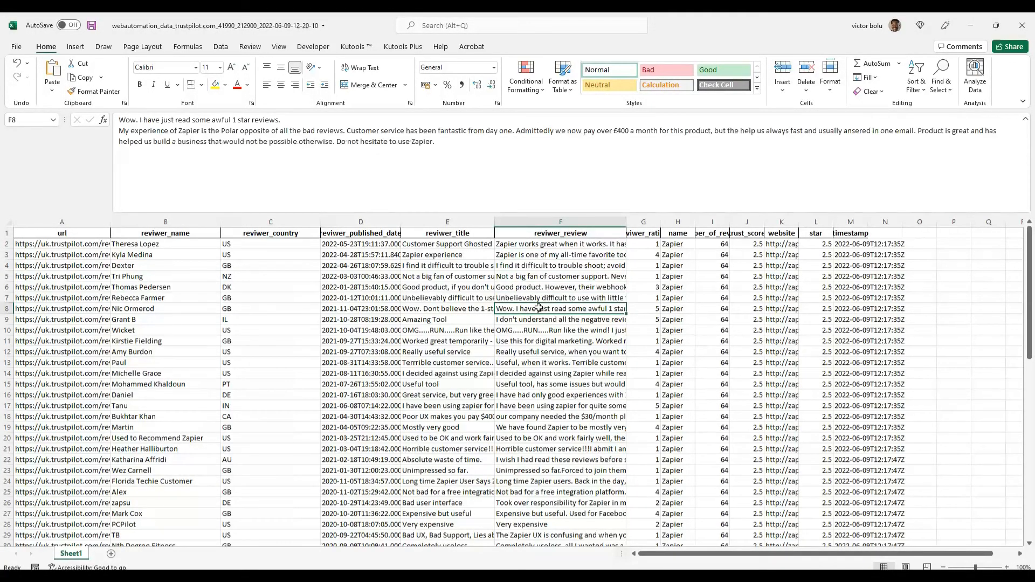
mouse_move(528, 340)
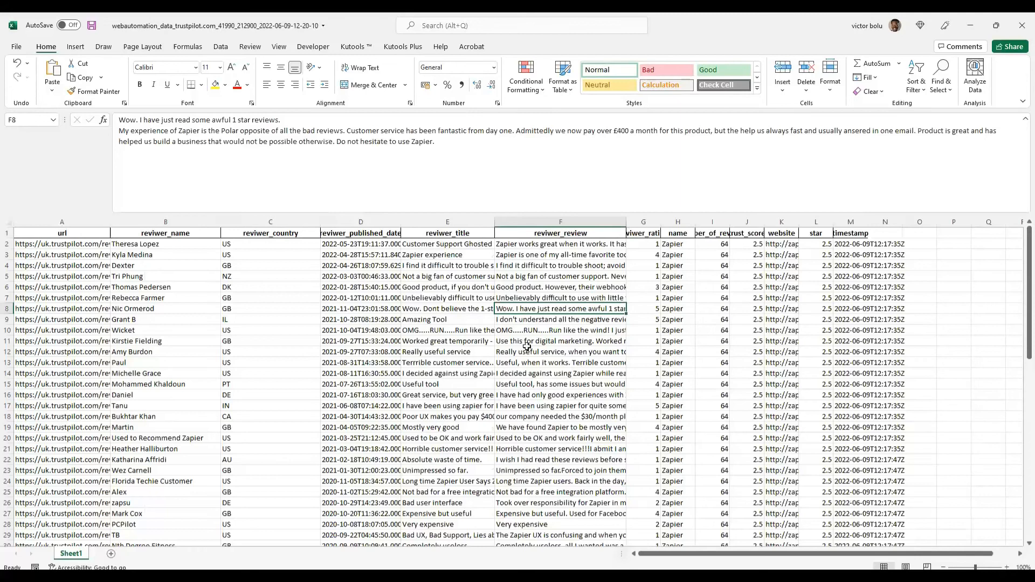
click(559, 362)
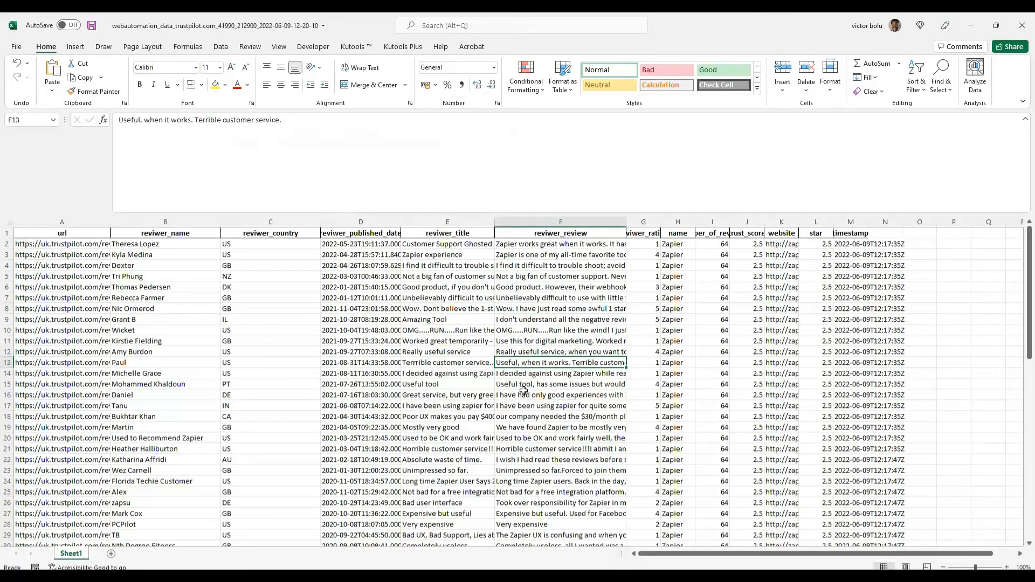
click(560, 395)
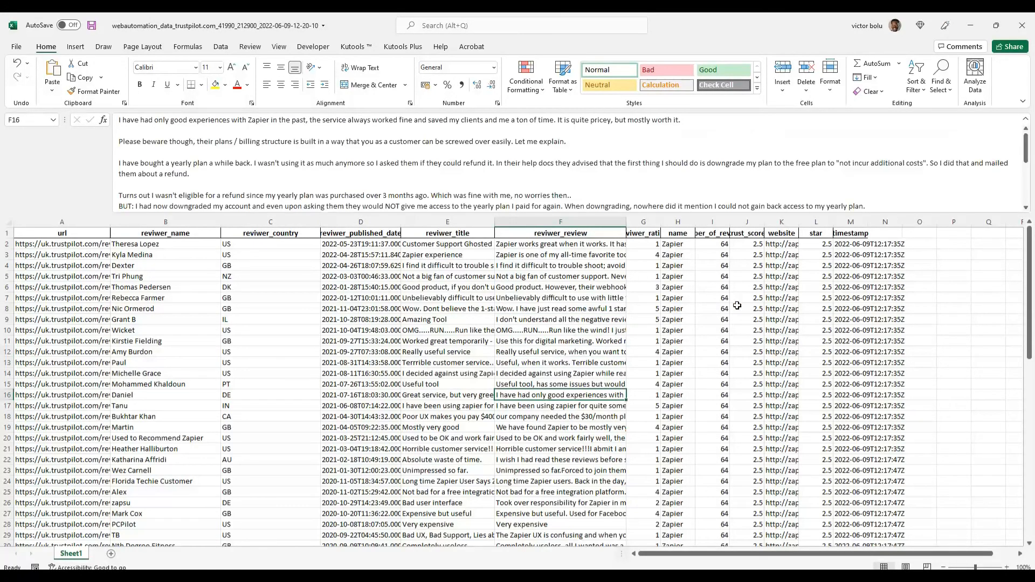
mouse_move(778, 286)
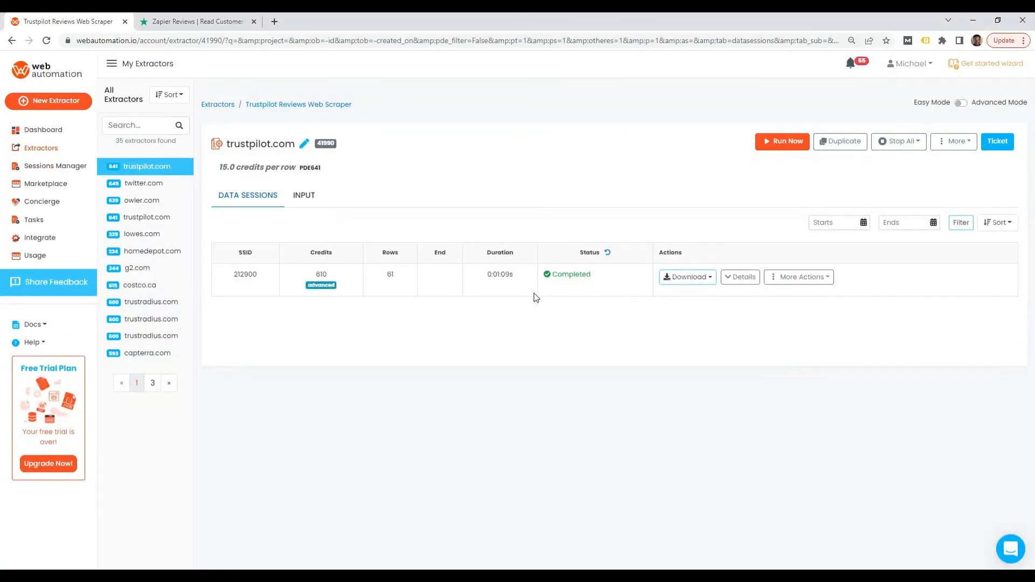
mouse_move(526, 293)
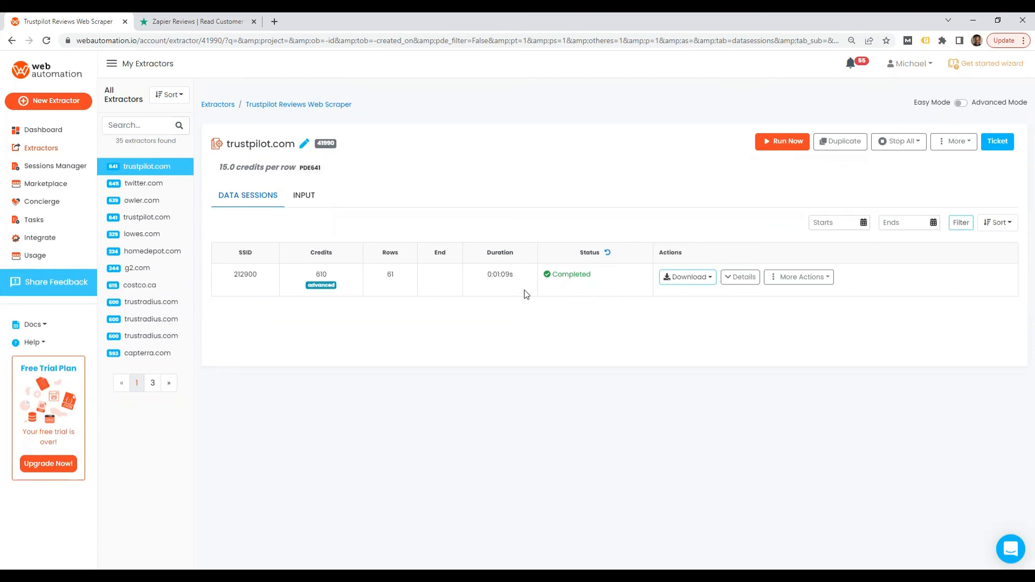
mouse_move(521, 290)
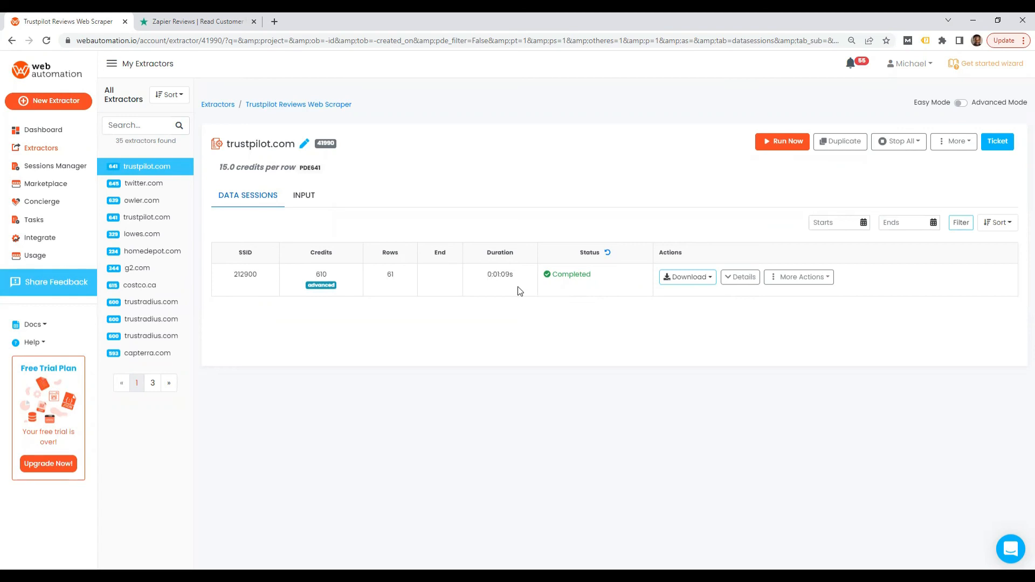